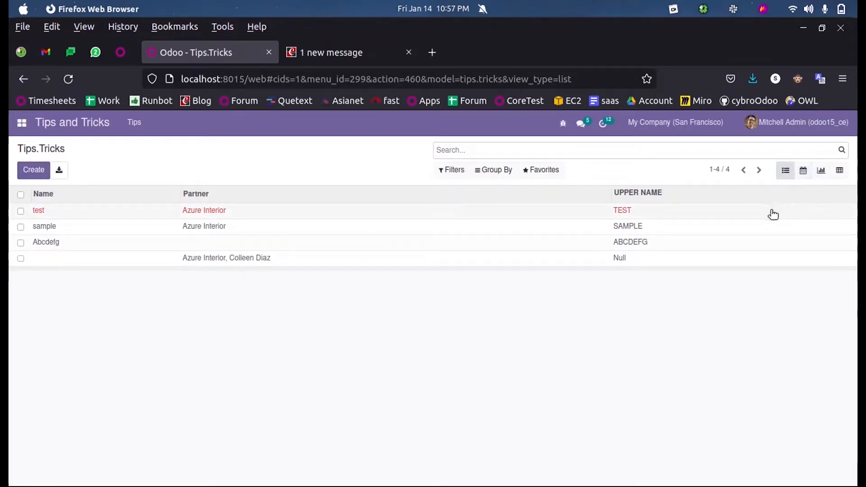
mouse_move(765, 193)
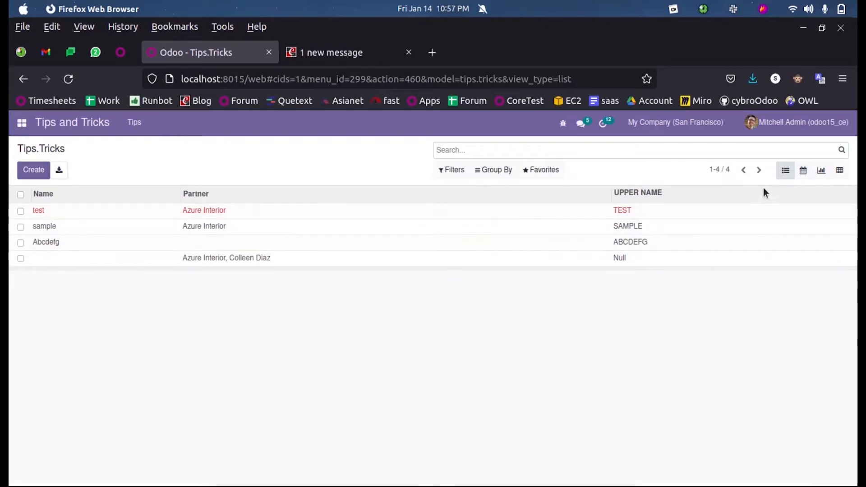
Step: Cycle the Tips.Tricks records through calendar, bar graph and pivot table views
left_click(803, 170)
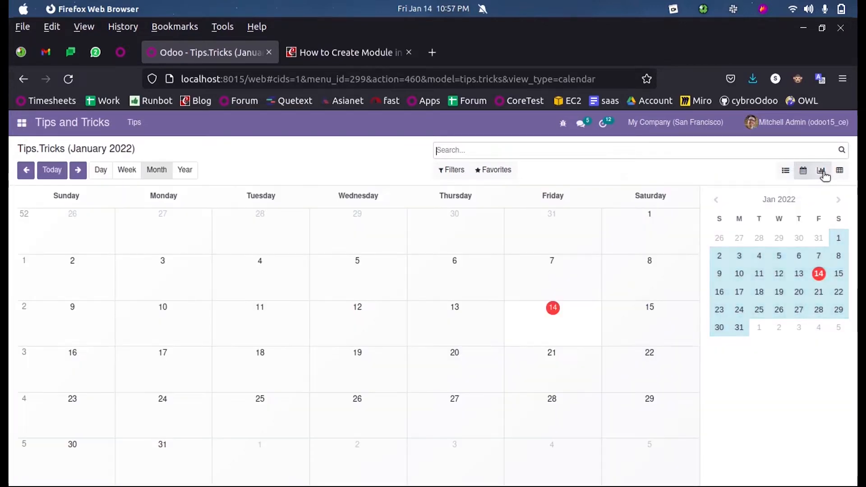
left_click(821, 171)
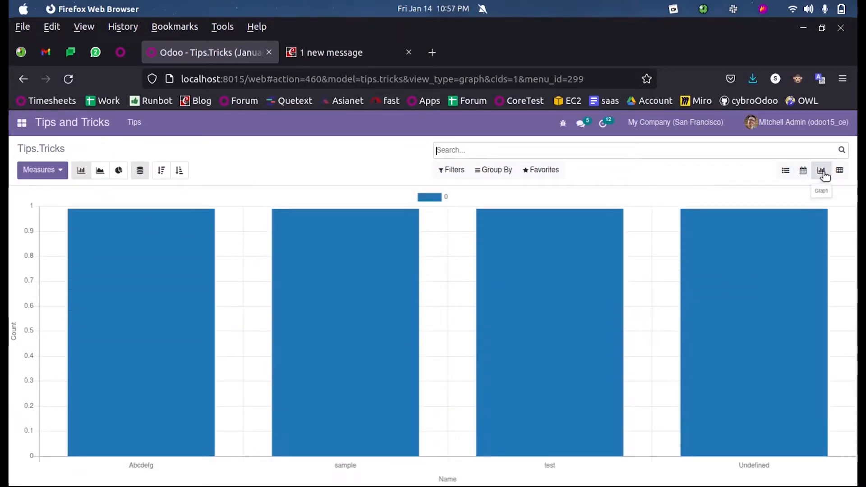
left_click(839, 170)
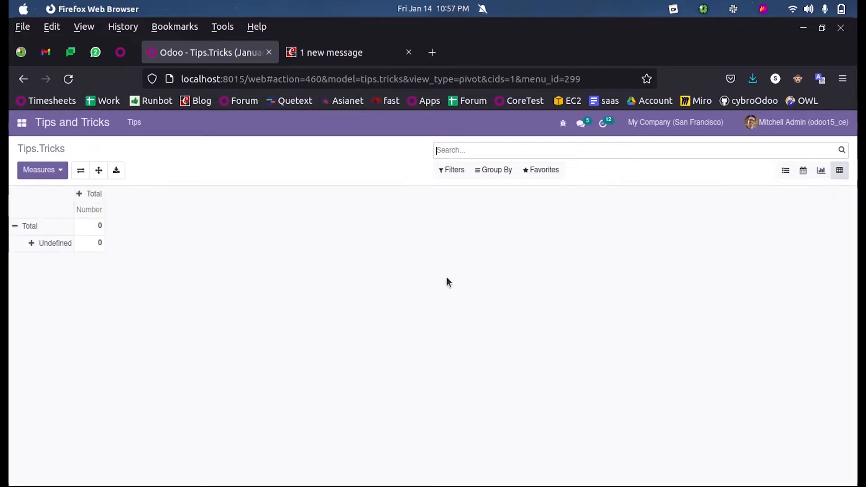
left_click(42, 170)
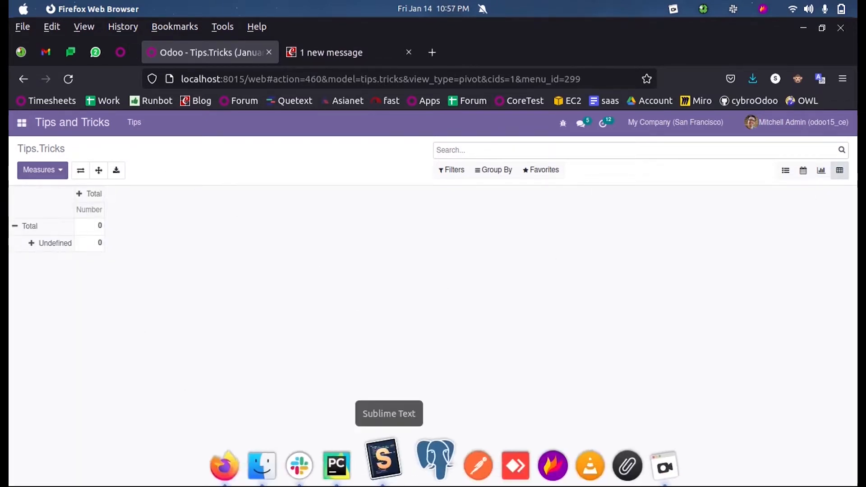
Step: Switch to PyCharm and select the view_tips_tricks_pivot record id in tips_tricks_view.xml
left_click(336, 466)
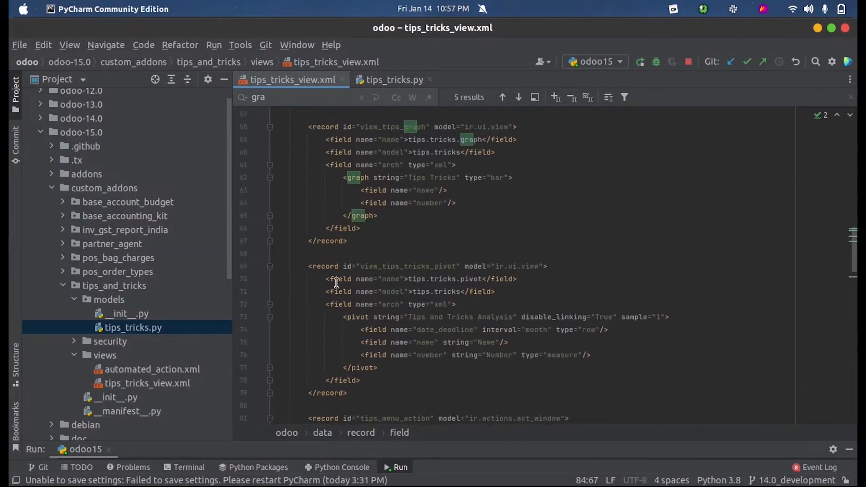
double_click(407, 266)
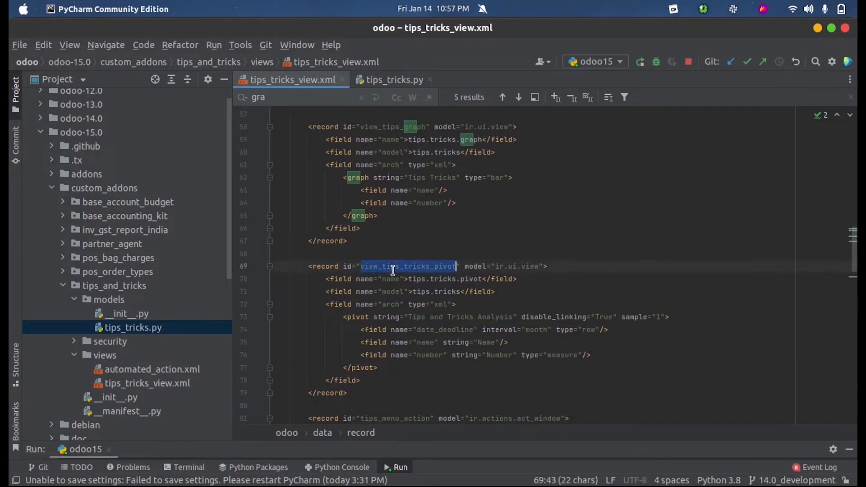
mouse_move(721, 312)
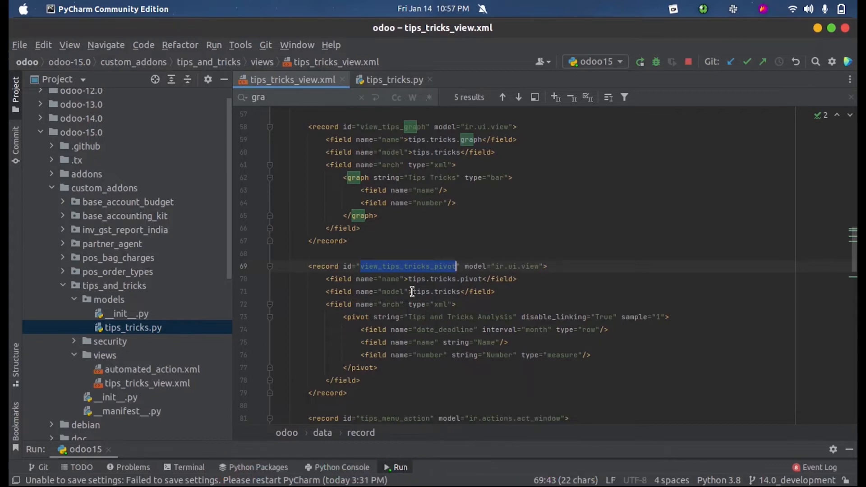
mouse_move(549, 286)
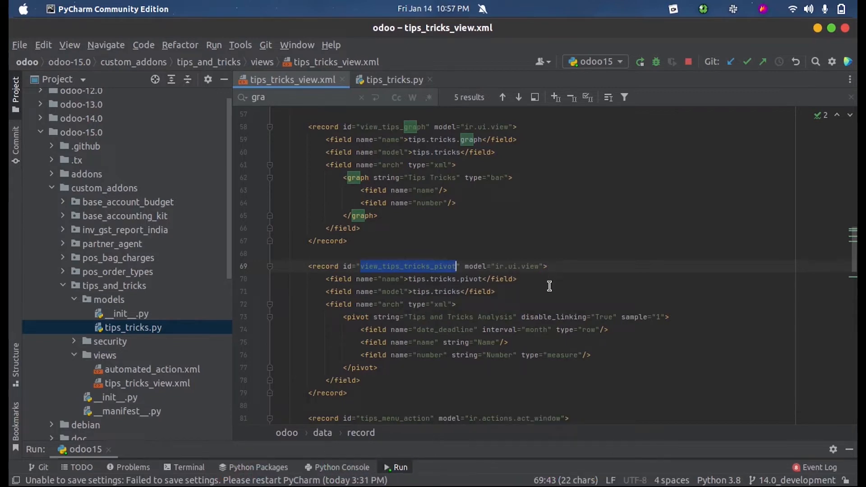
mouse_move(411, 298)
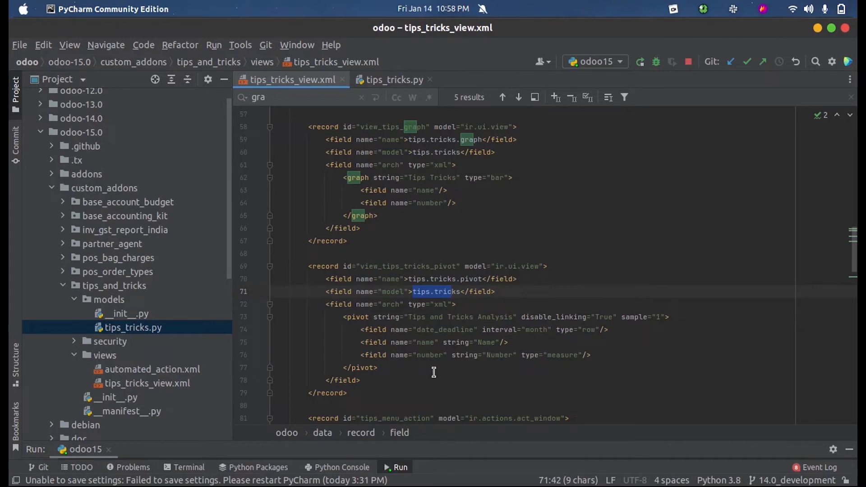
mouse_move(427, 383)
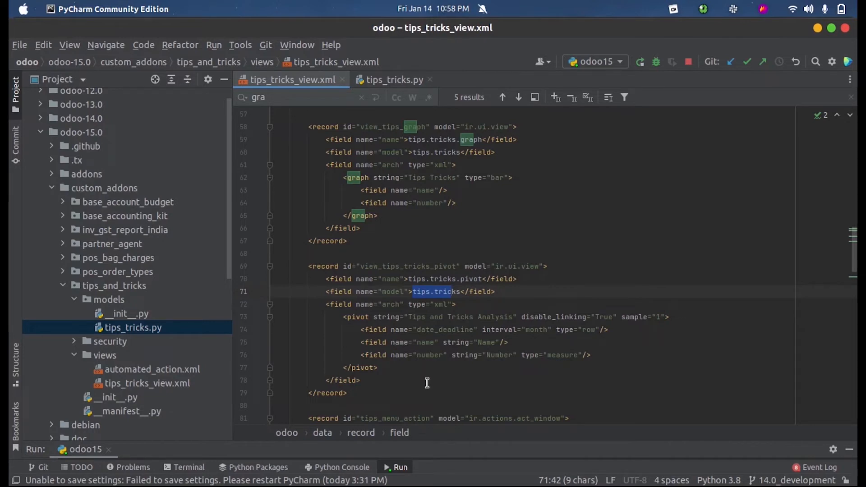
mouse_move(408, 363)
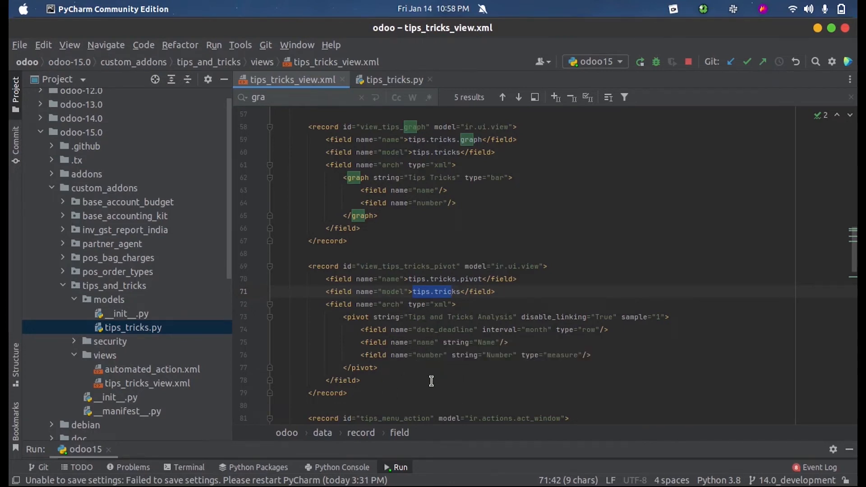
mouse_move(433, 328)
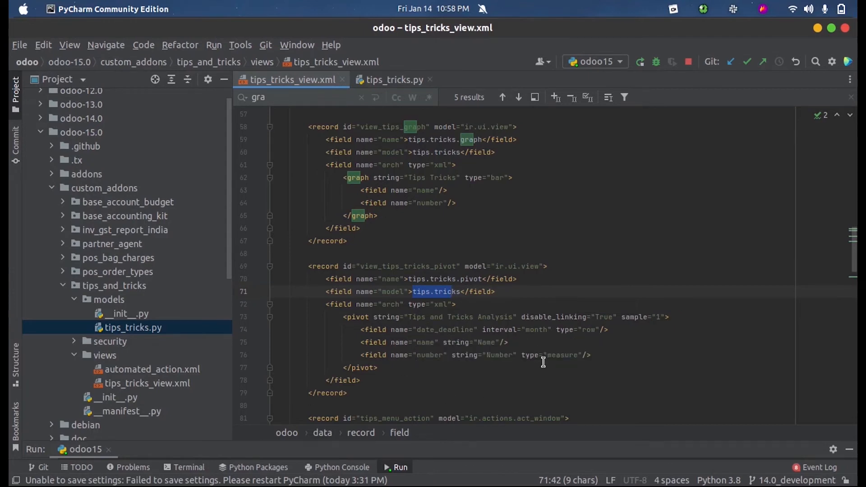
mouse_move(528, 397)
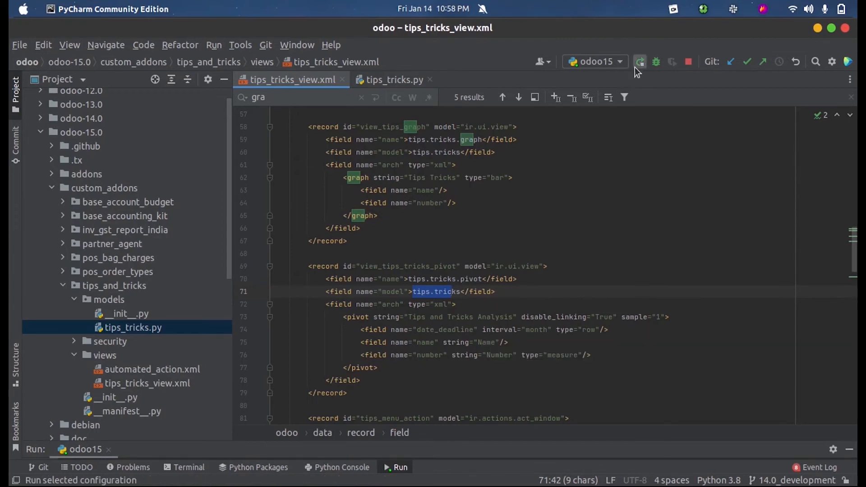
Step: Restart the odoo15 server run configuration from PyCharm's toolbar
left_click(240, 459)
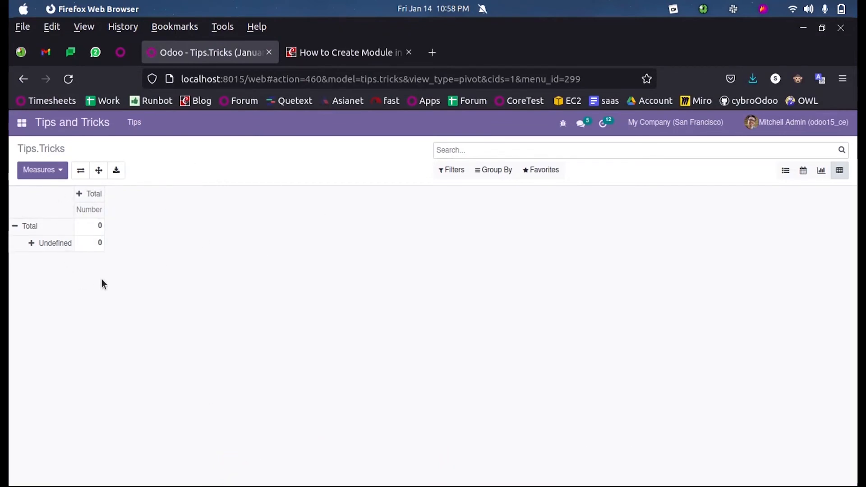
mouse_move(149, 369)
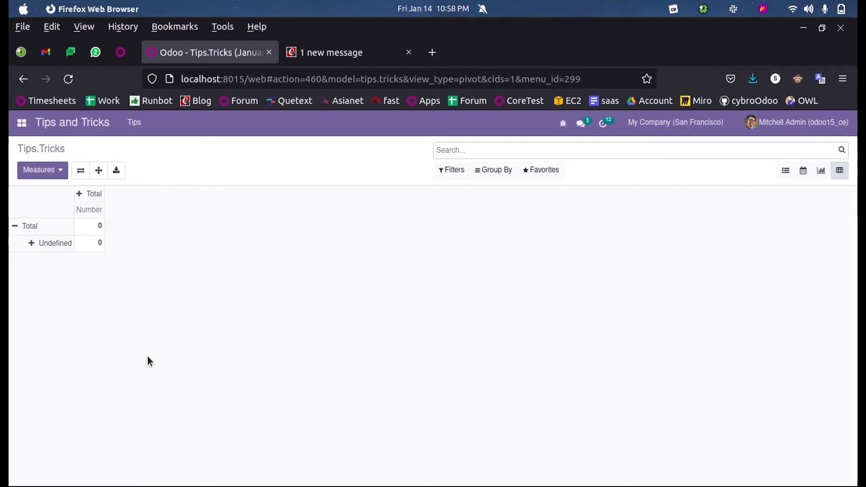
mouse_move(155, 363)
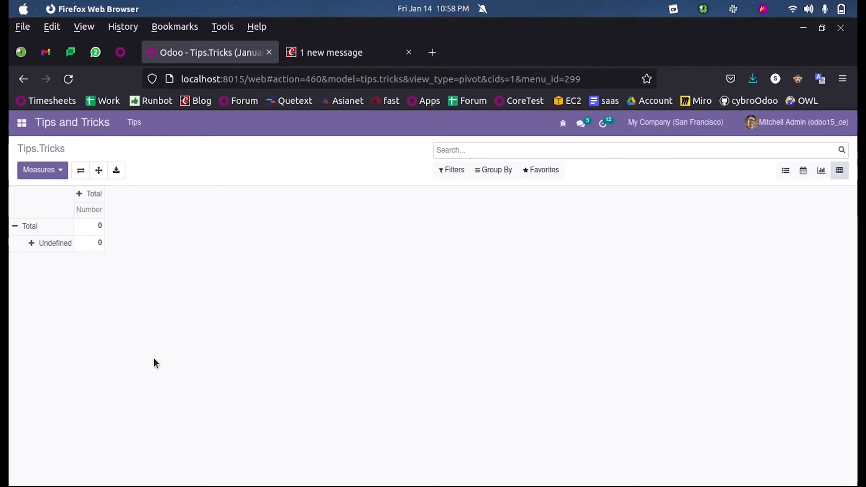